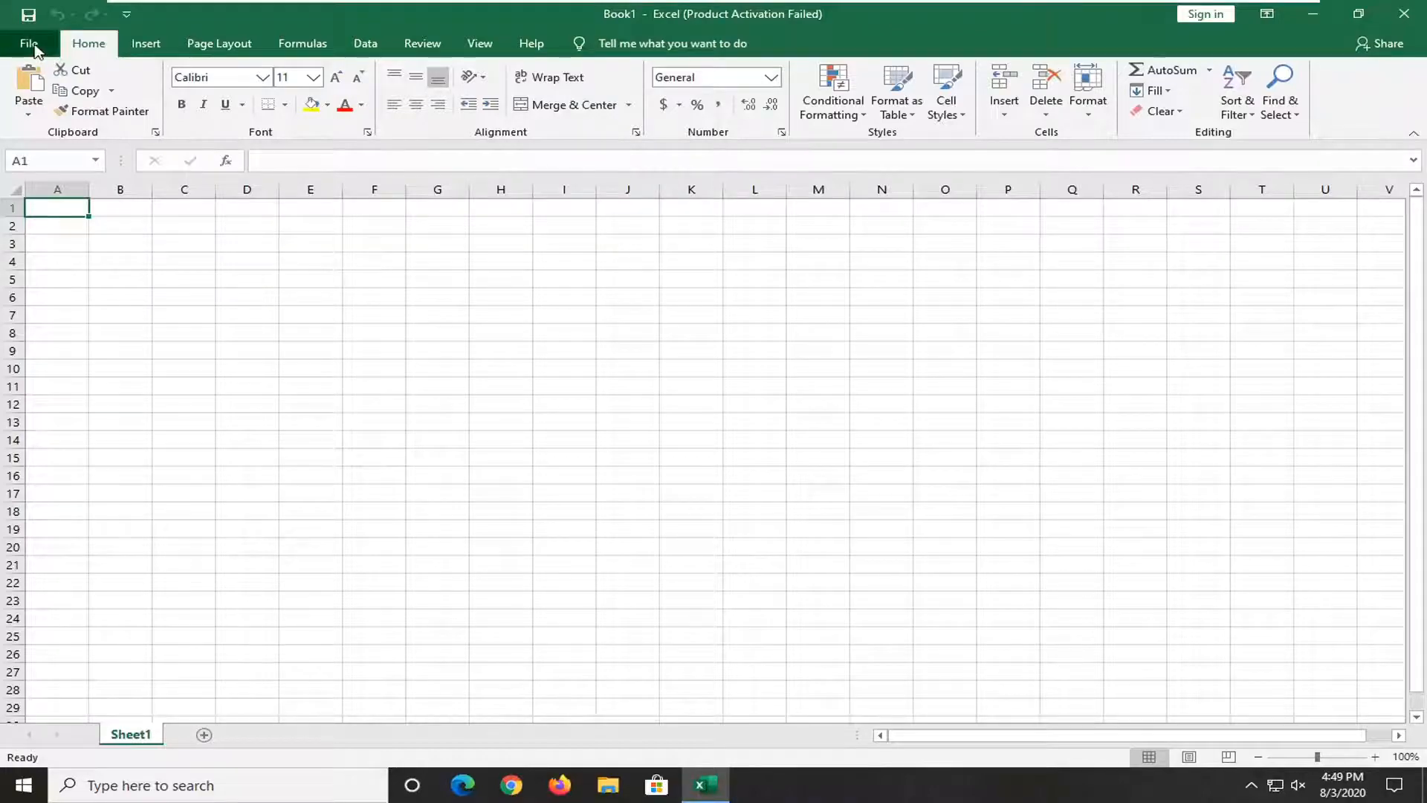
Step: Open Excel Options from the File menu at the Trust Center page
{"action": "left_click", "coordinate": [30, 43]}
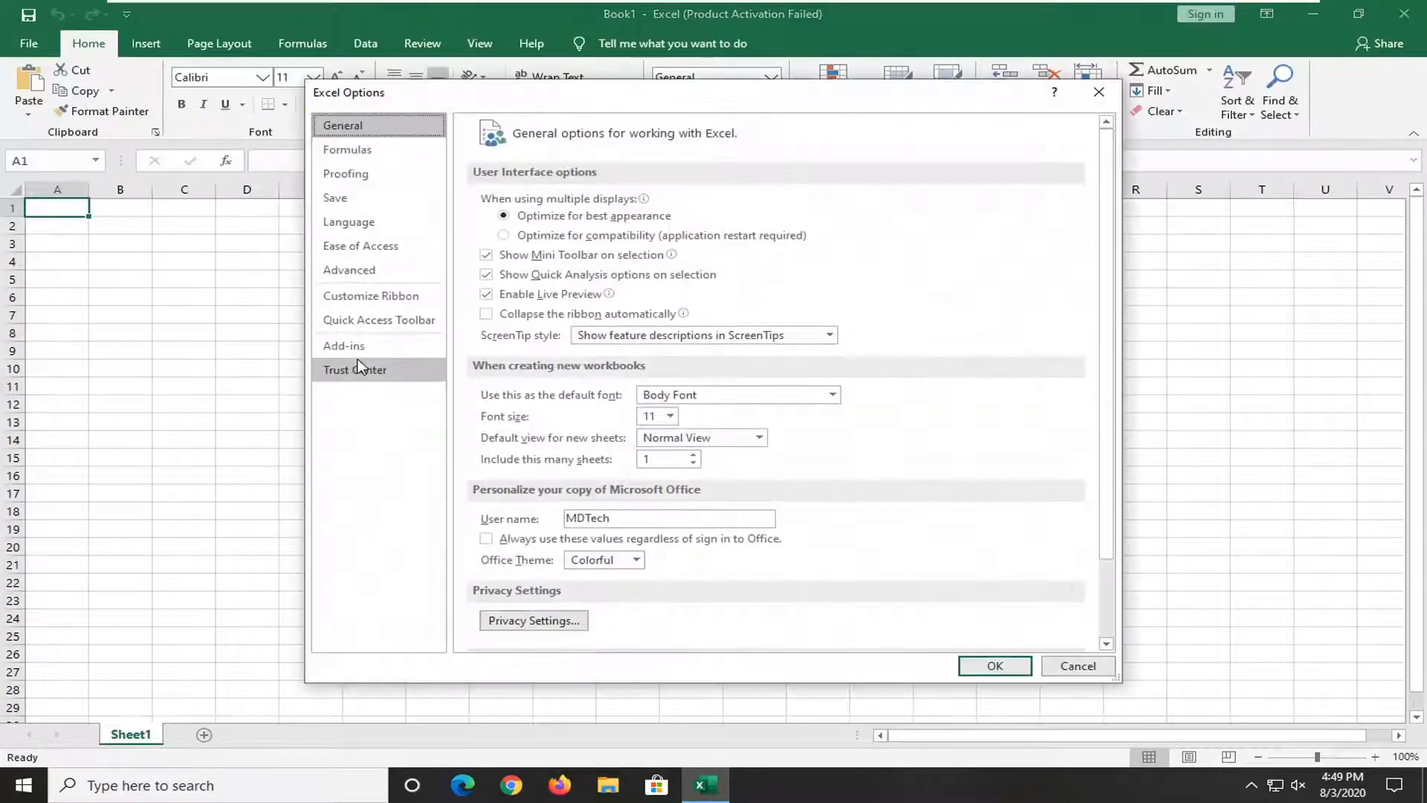
{"action": "left_click", "coordinate": [354, 369]}
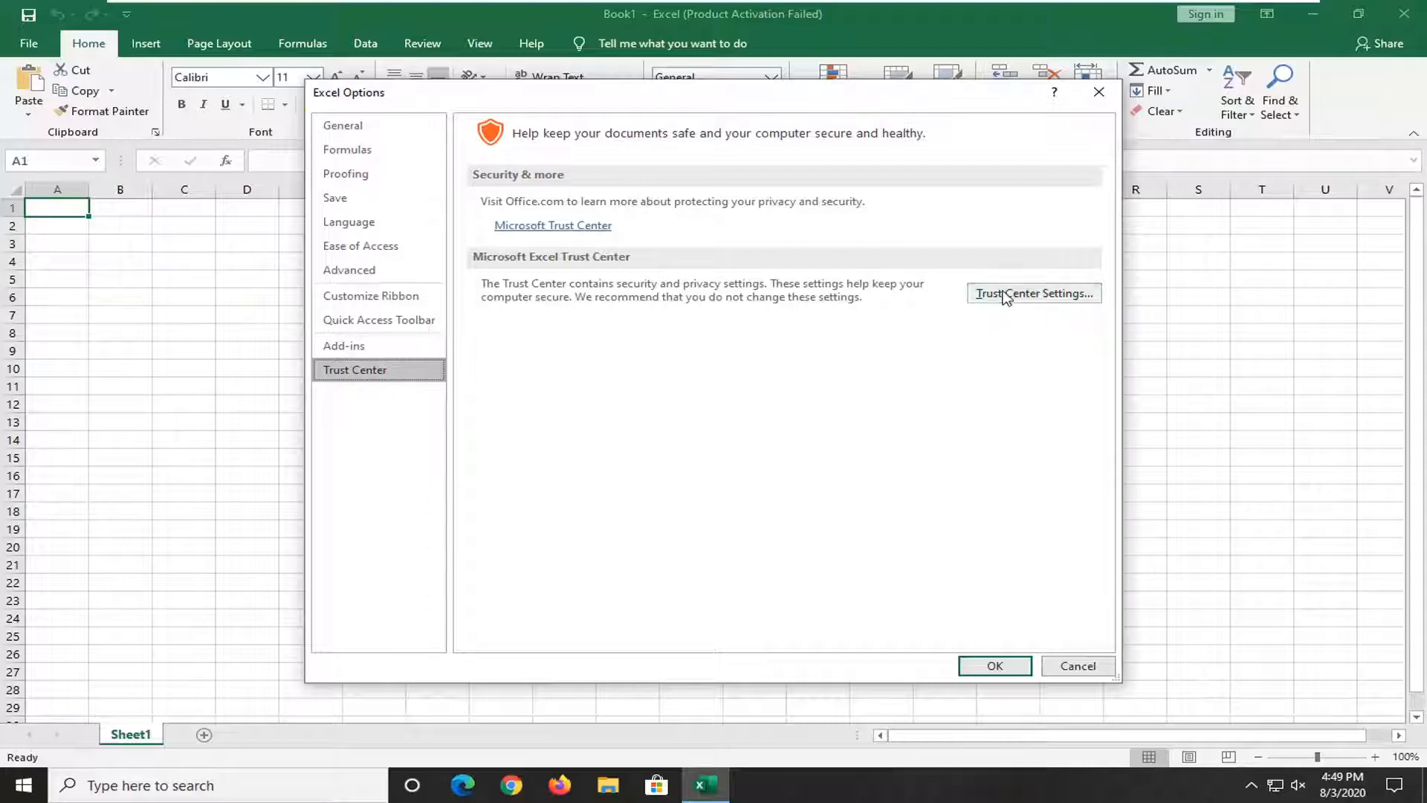
Step: Enable 'Trust access to the VBA project object model' under Trust Center Macro Settings
{"action": "left_click", "coordinate": [1033, 293]}
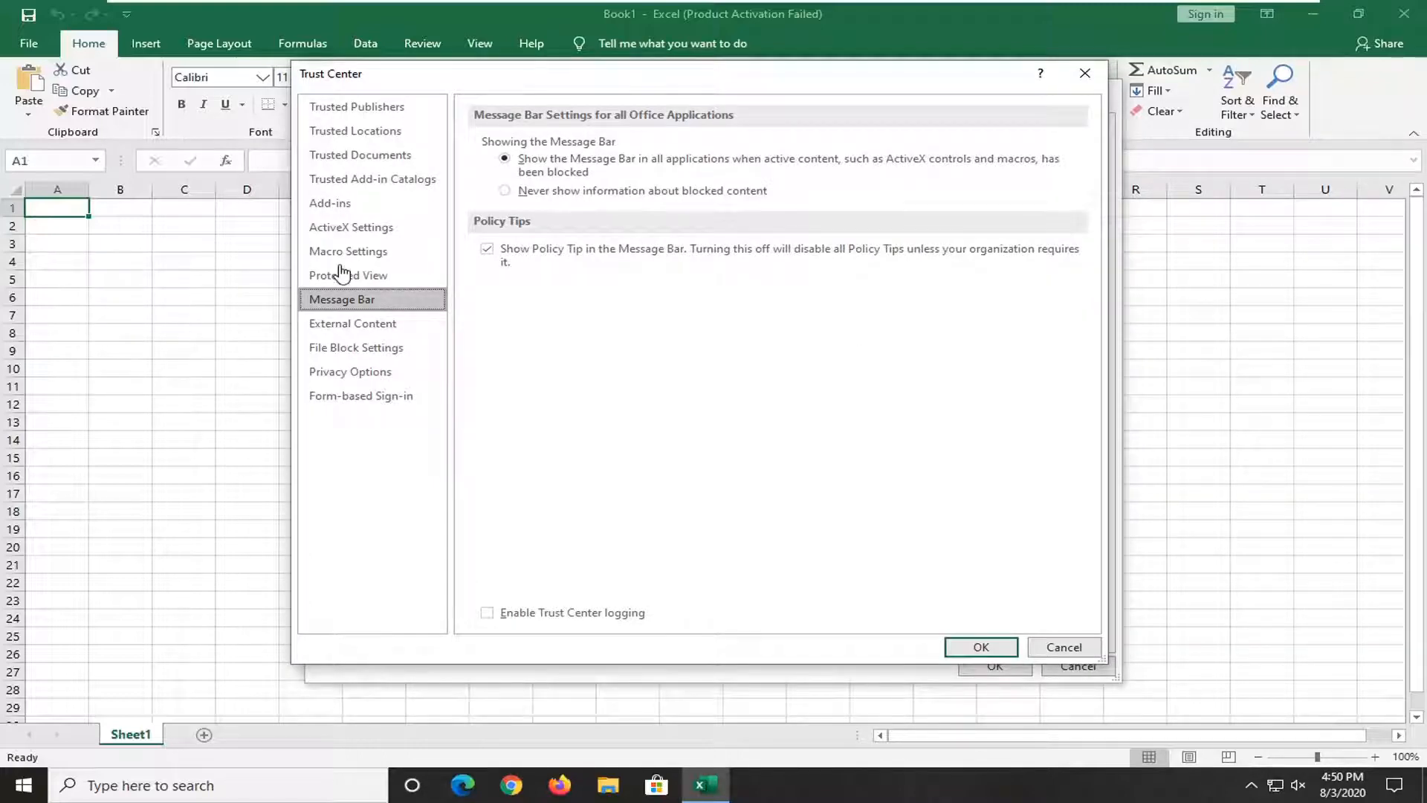
{"action": "left_click", "coordinate": [348, 251]}
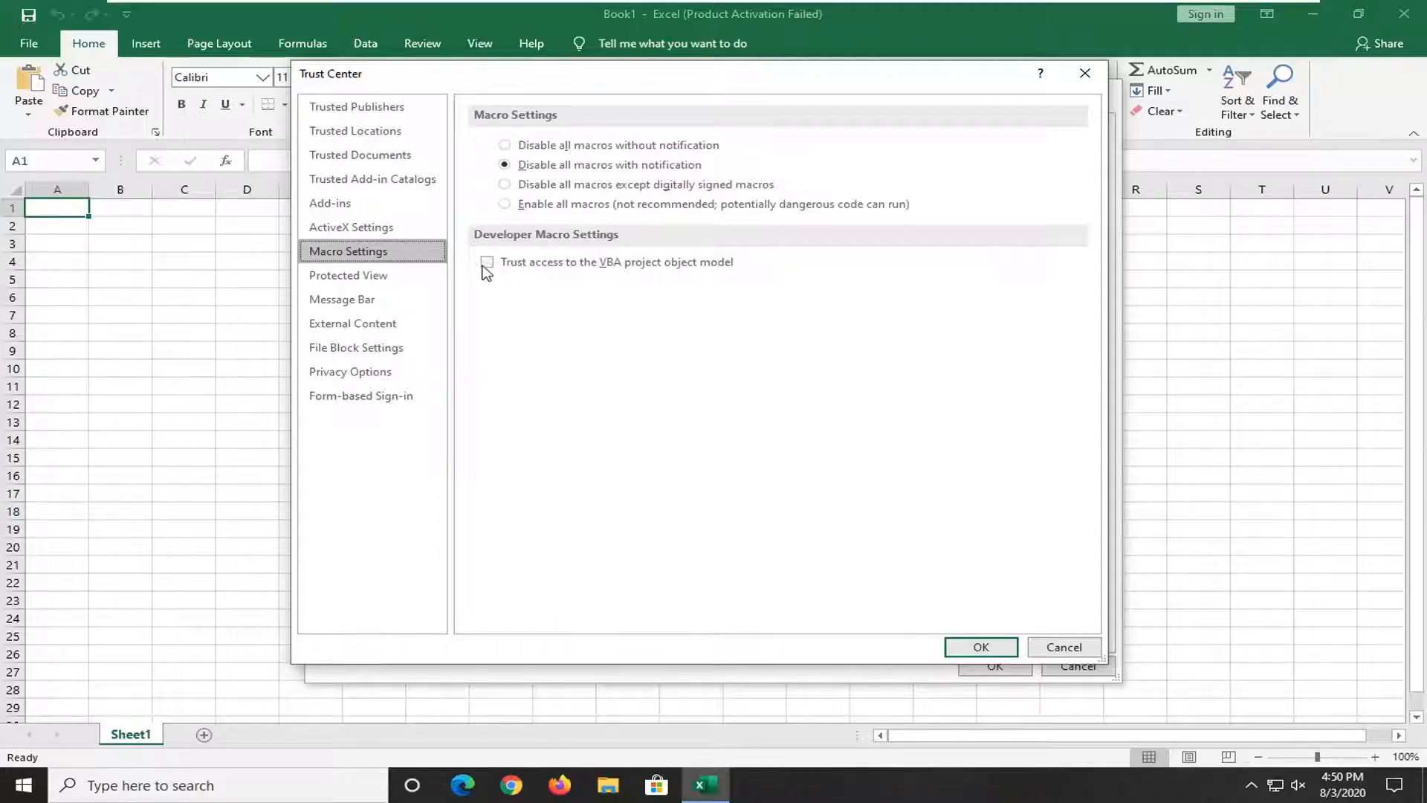
{"action": "left_click", "coordinate": [487, 263]}
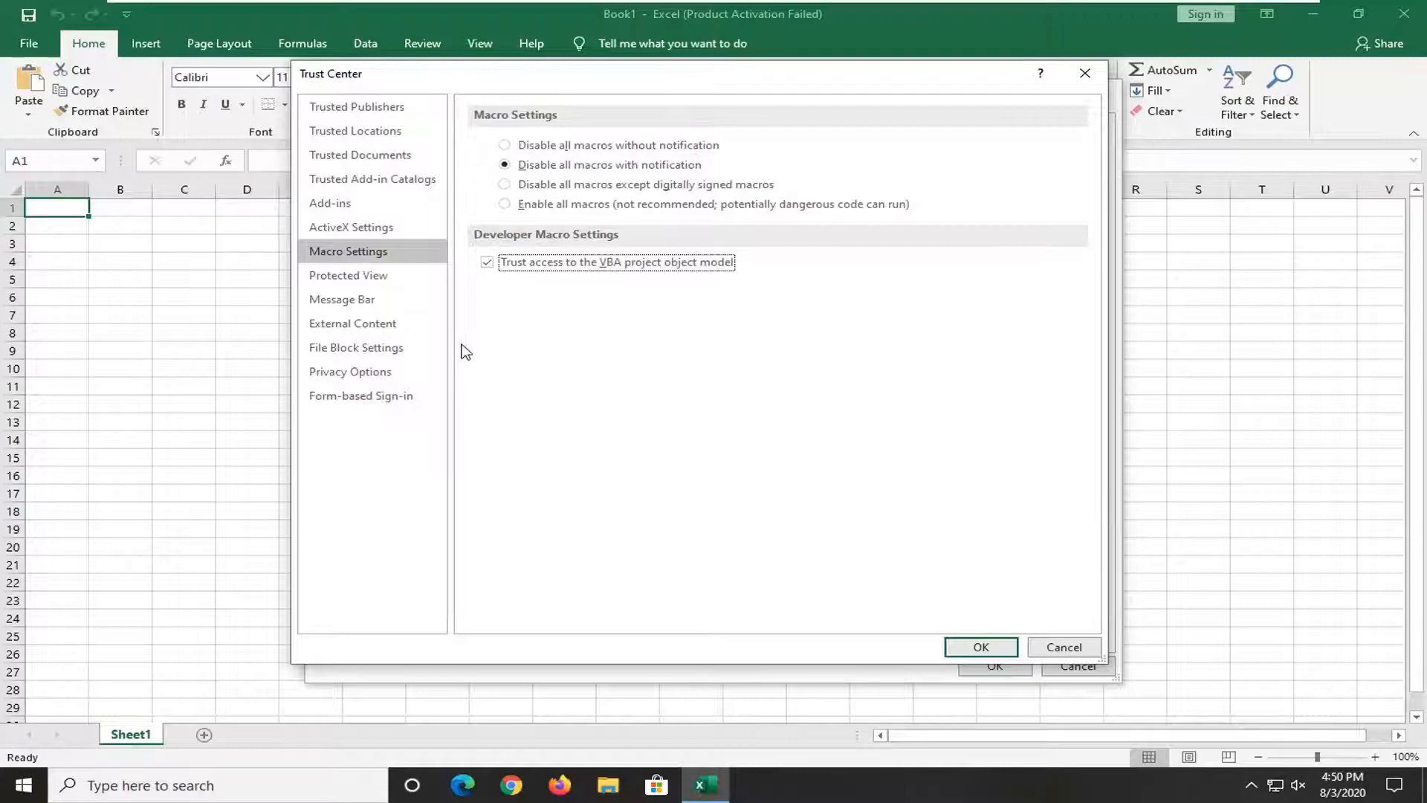
{"action": "mouse_move", "coordinate": [489, 303]}
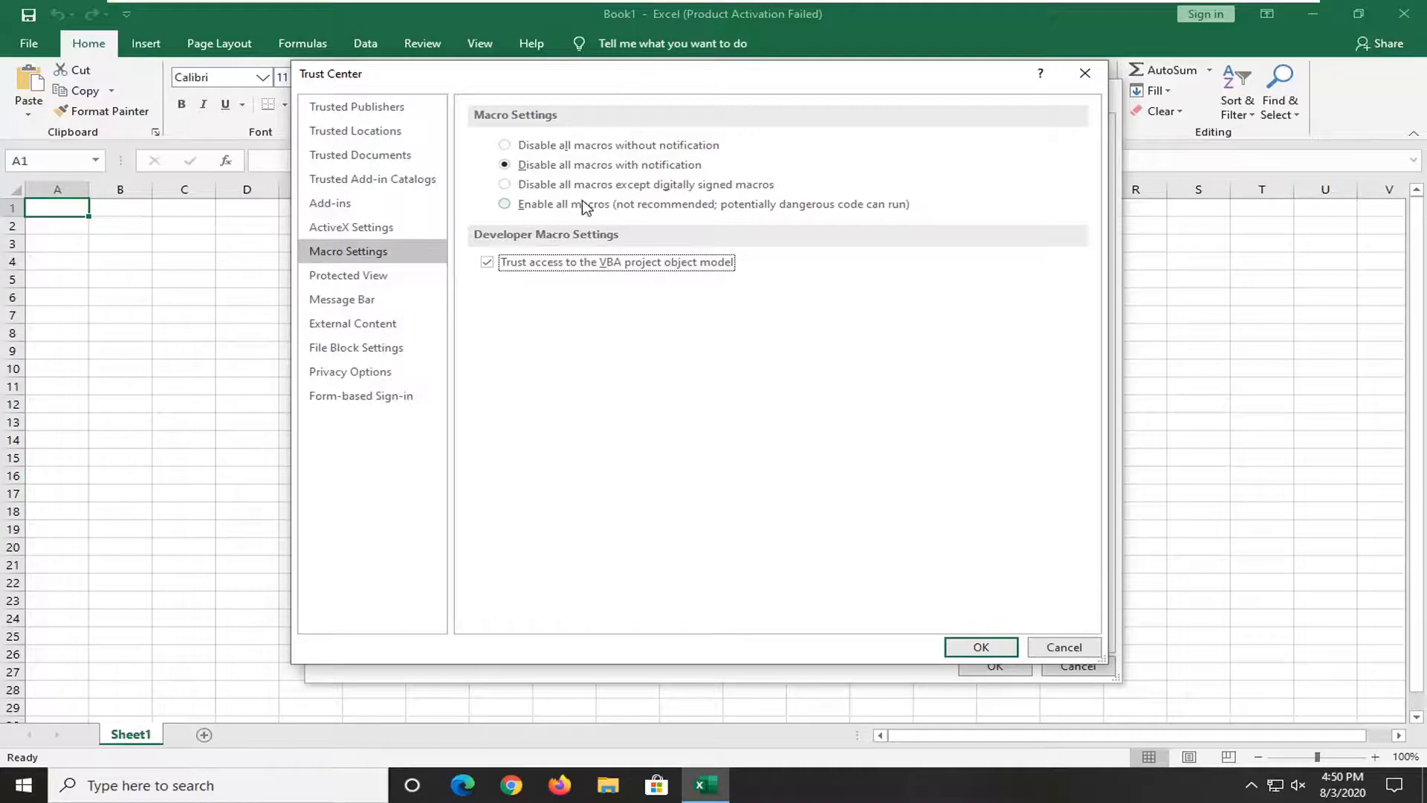
{"action": "mouse_move", "coordinate": [822, 217]}
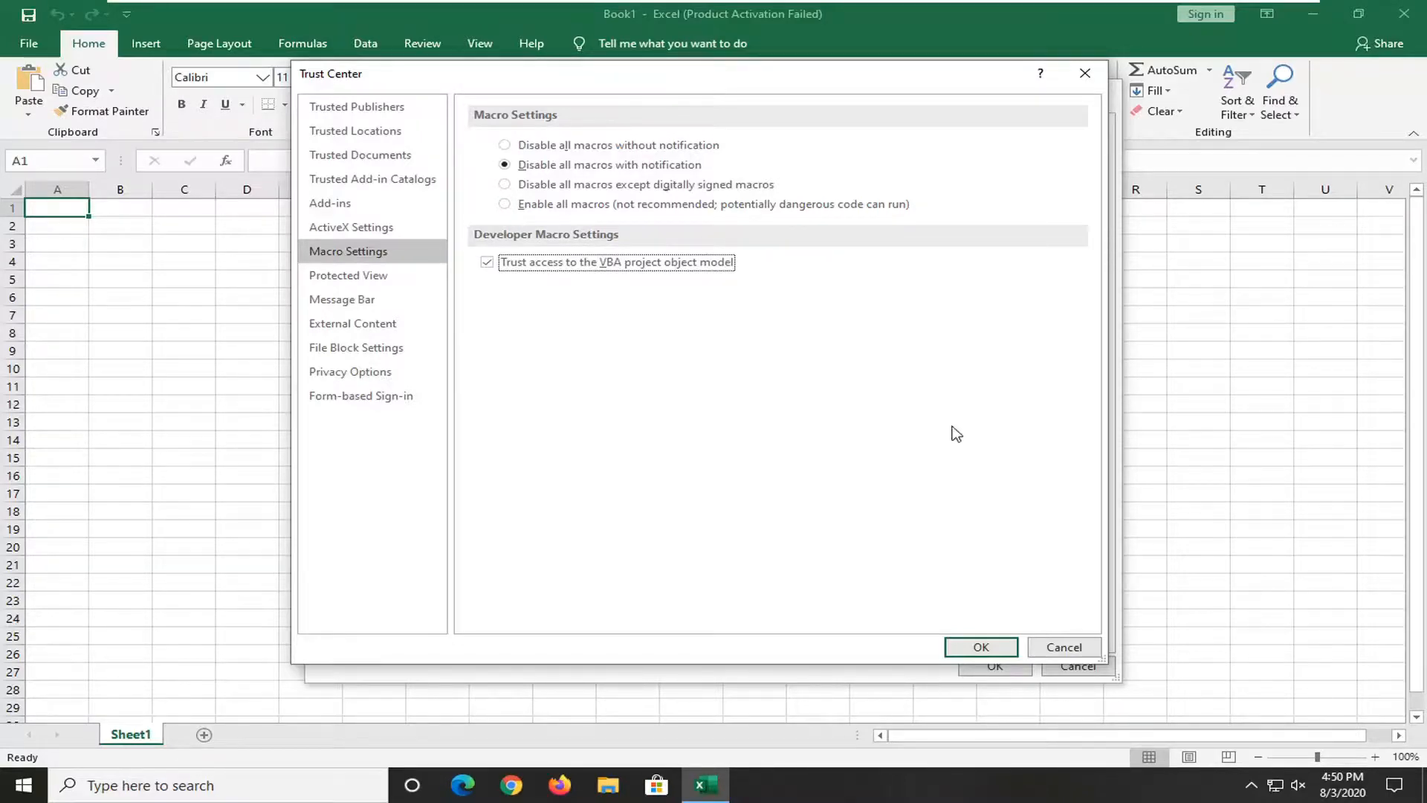
Step: Confirm both the Trust Center and Excel Options dialogs with OK
{"action": "left_click", "coordinate": [980, 646]}
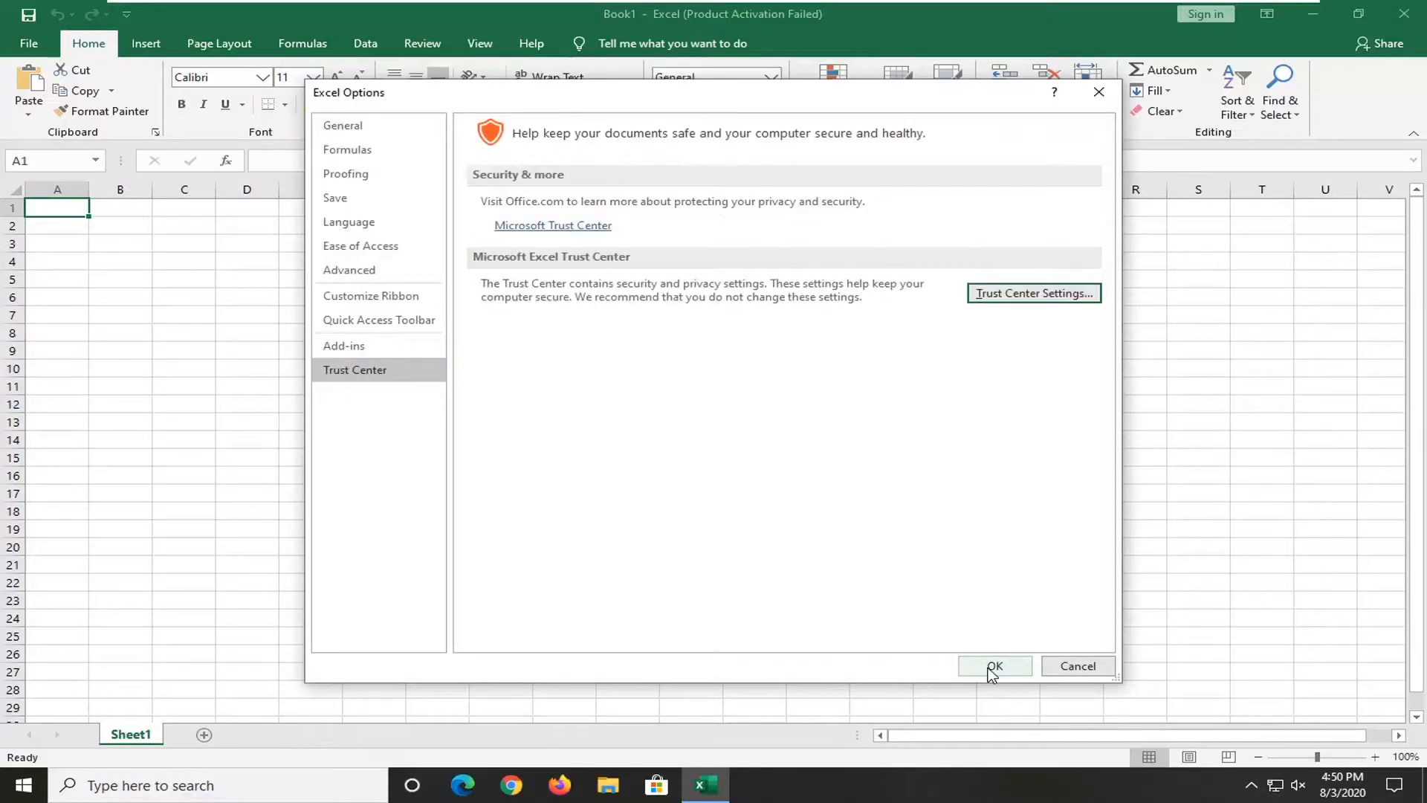
{"action": "left_click", "coordinate": [994, 665]}
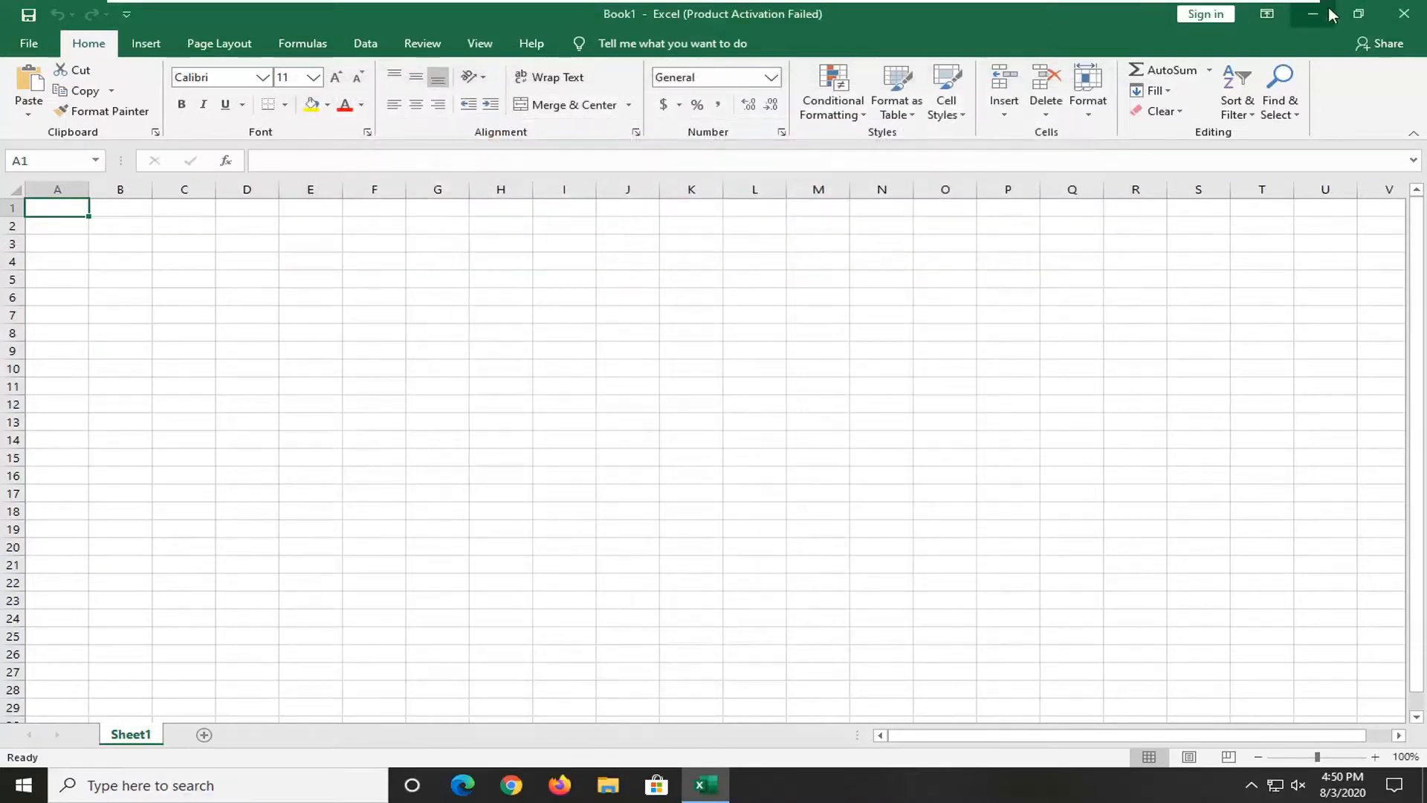